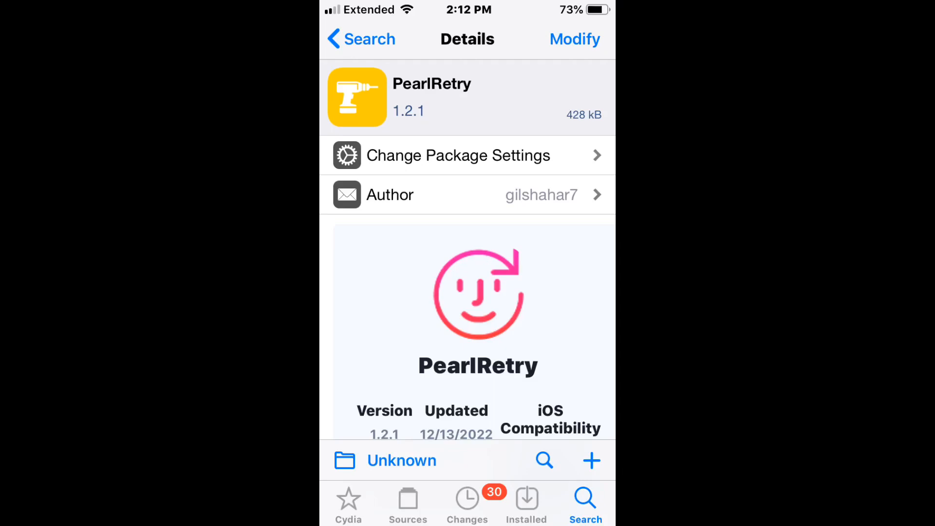
scroll(down, 3)
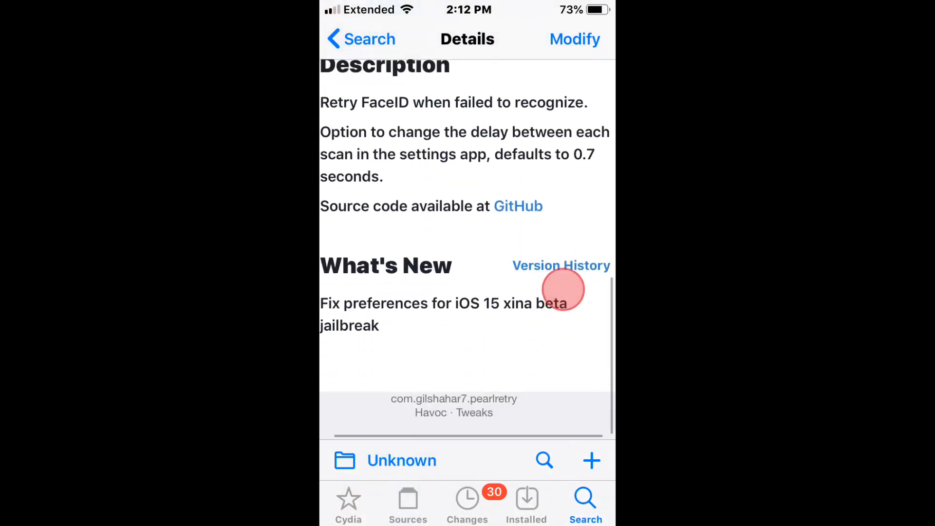
scroll(down, 3)
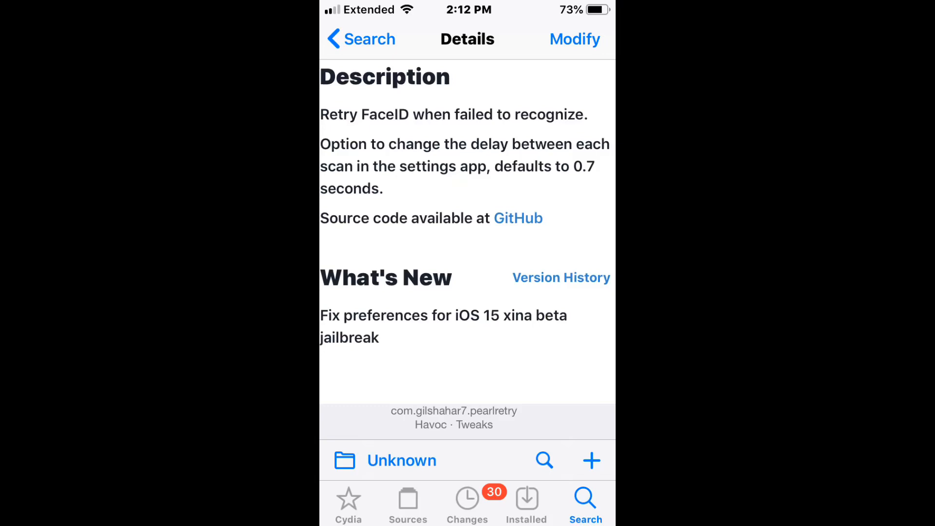
scroll(down, 3)
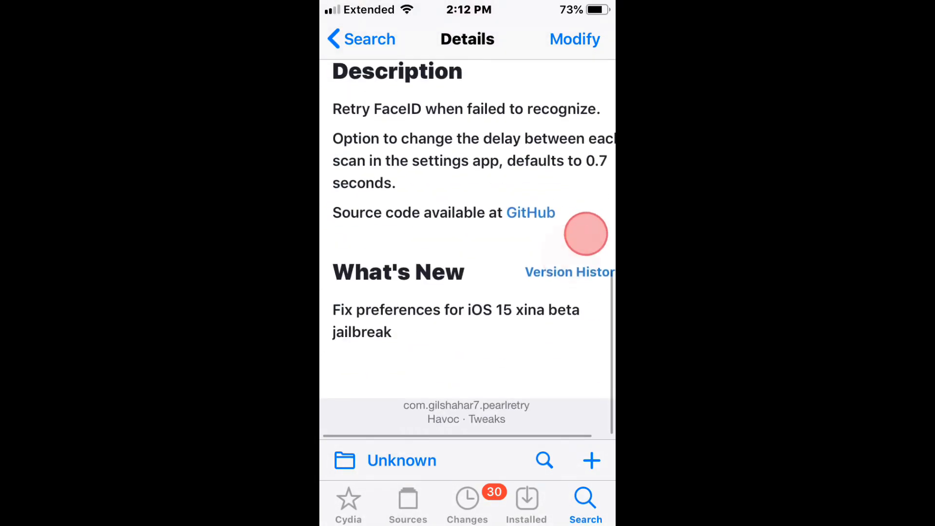
scroll(down, 3)
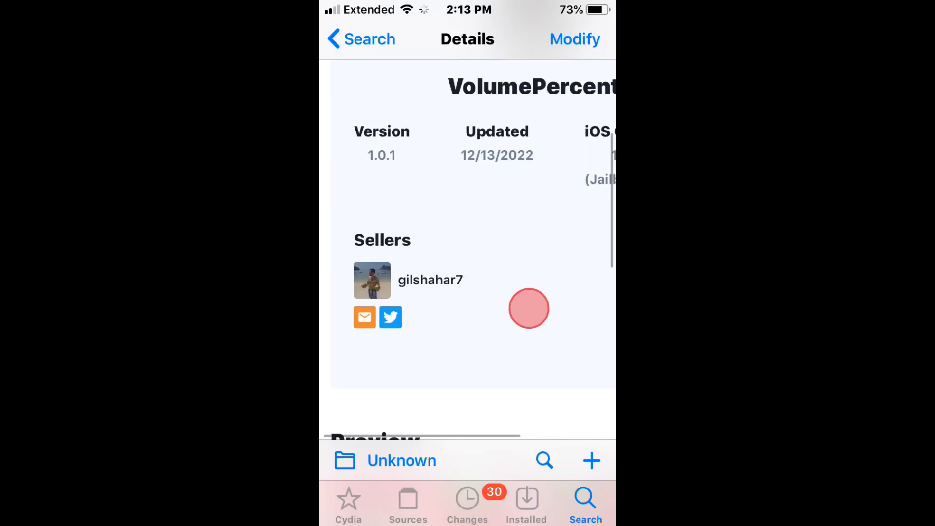
scroll(down, 3)
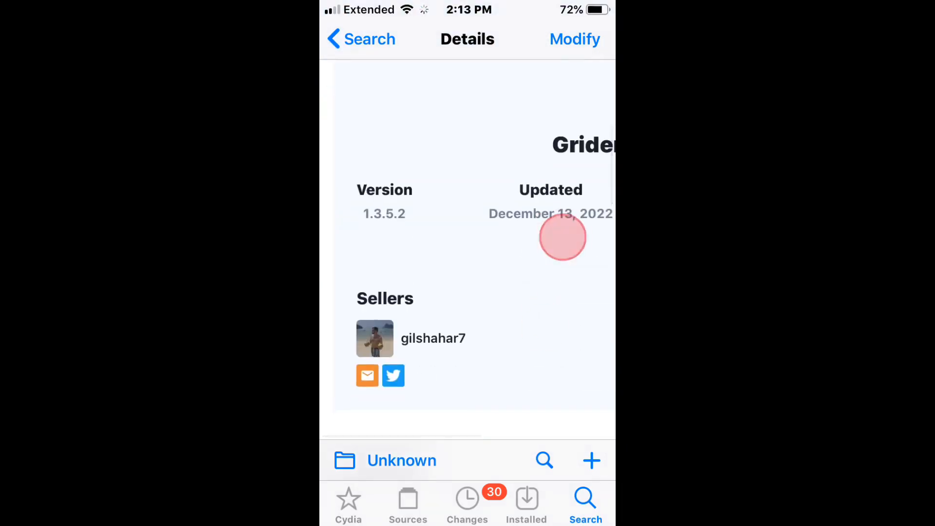
scroll(down, 3)
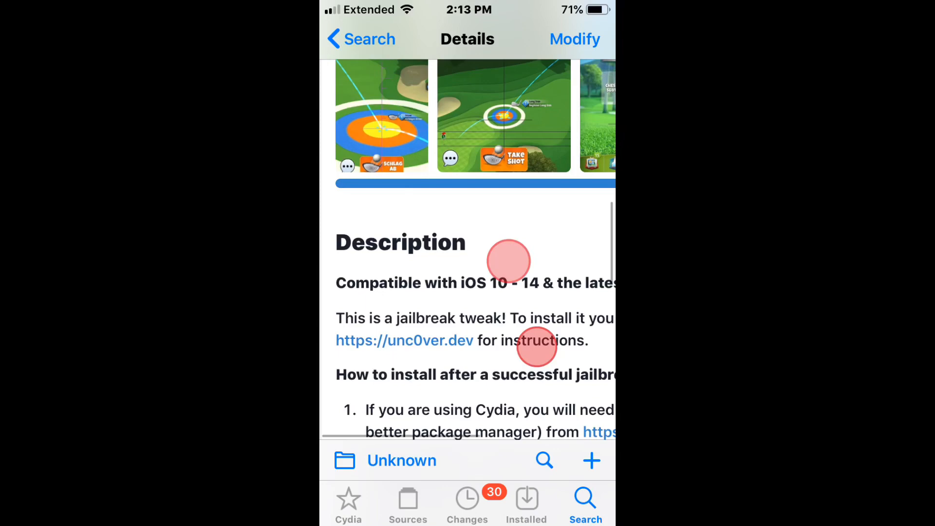
scroll(down, 3)
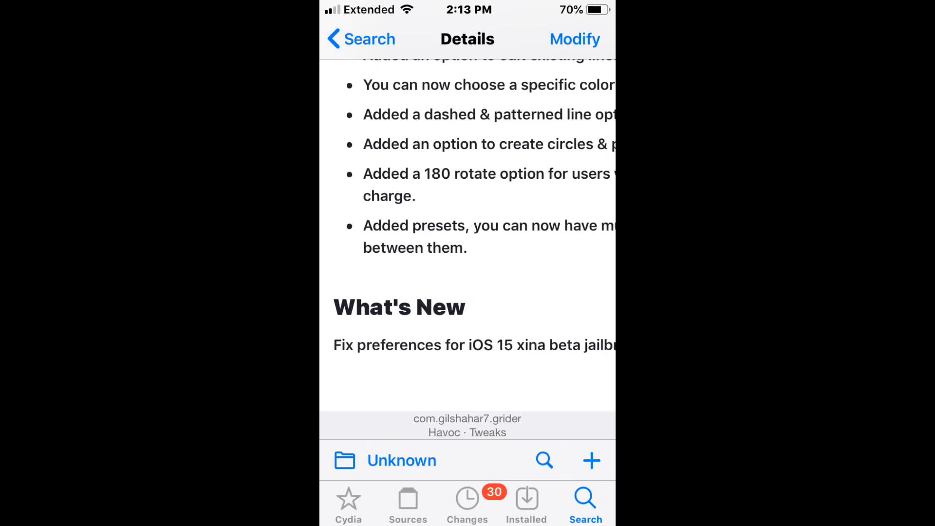
scroll(down, 3)
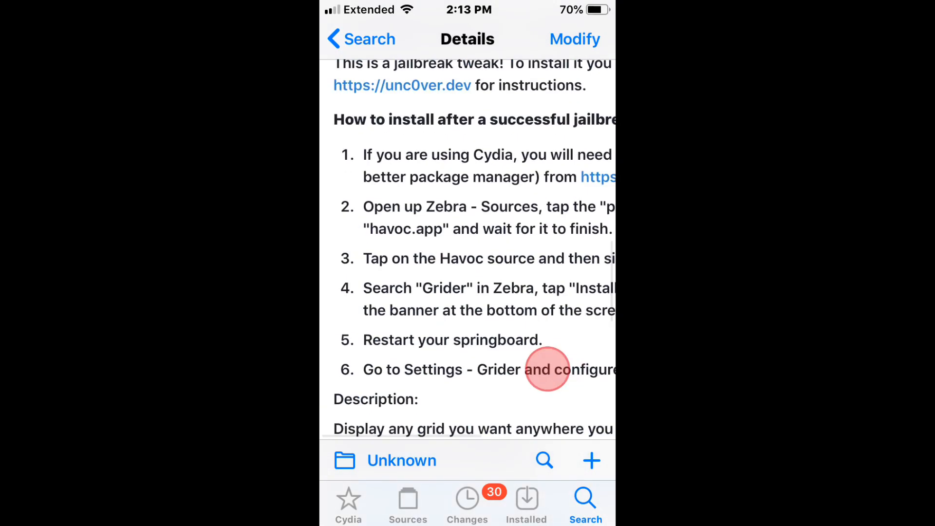
scroll(down, 3)
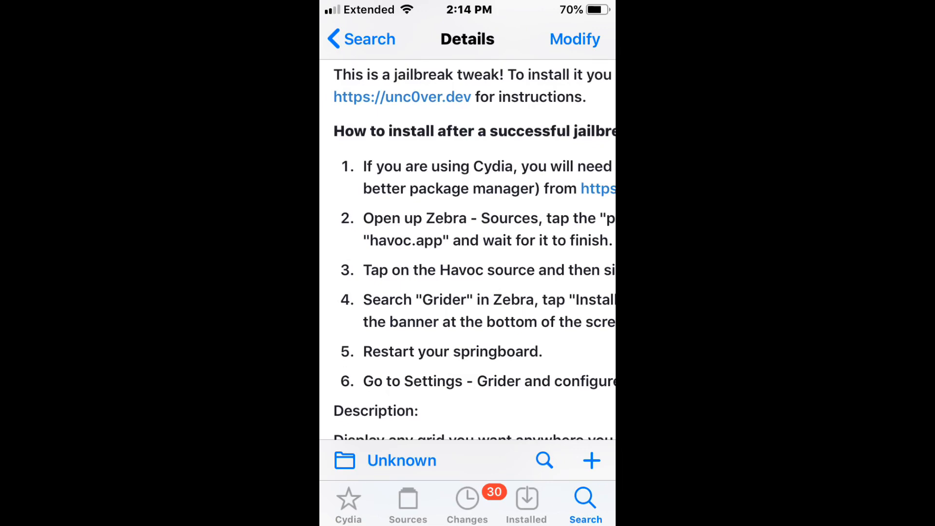
scroll(down, 3)
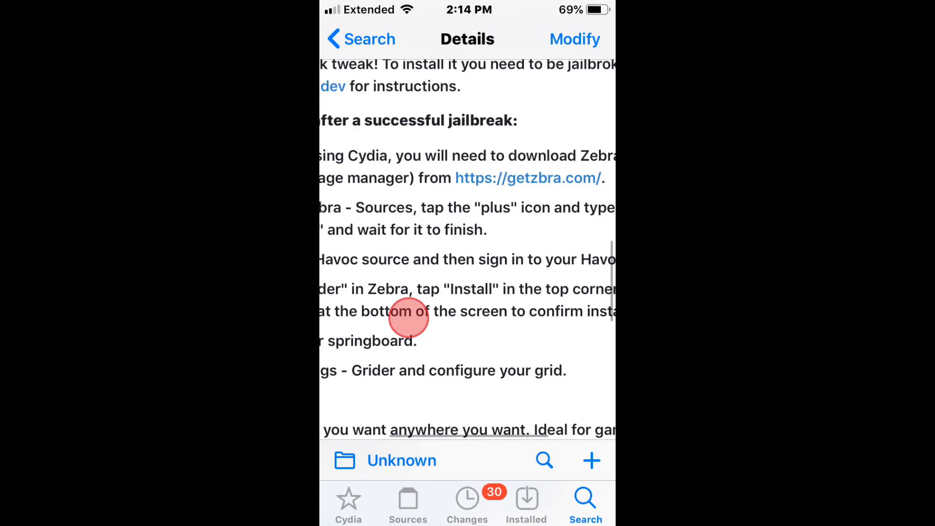
scroll(down, 3)
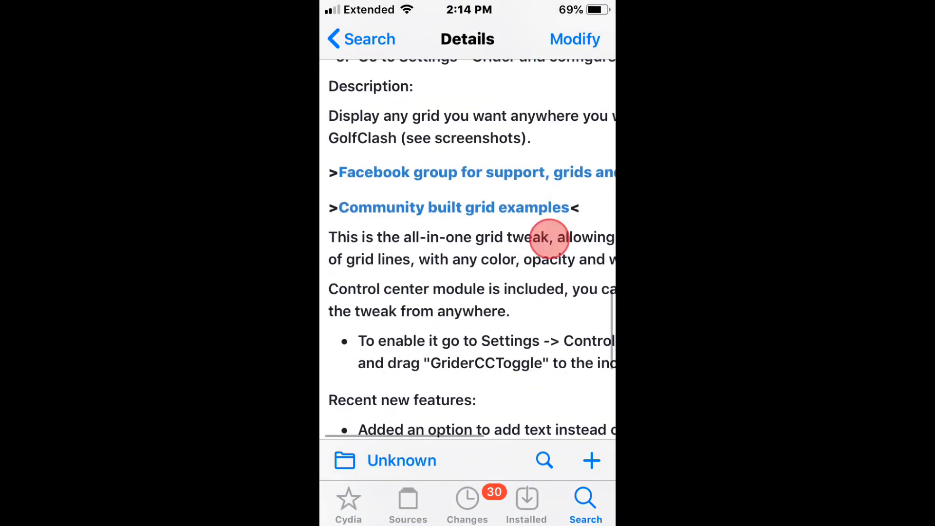
scroll(down, 3)
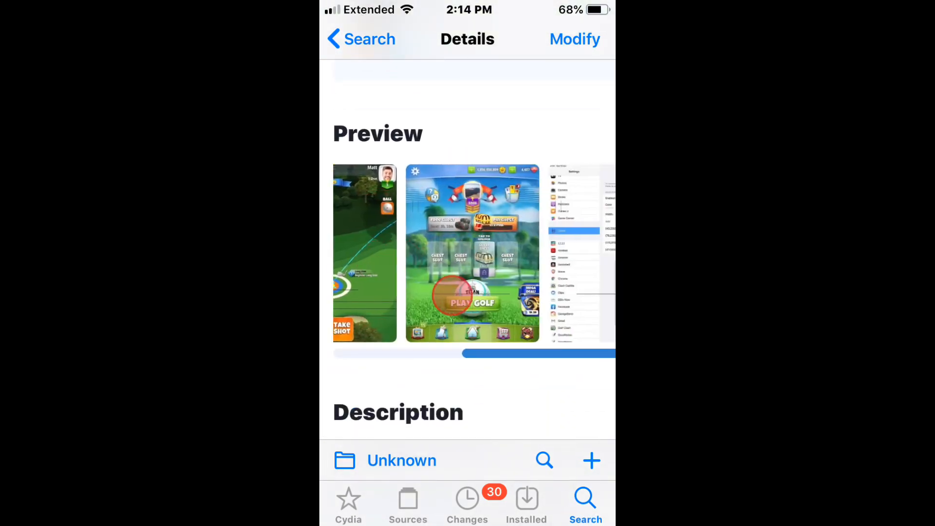
scroll(left, 3)
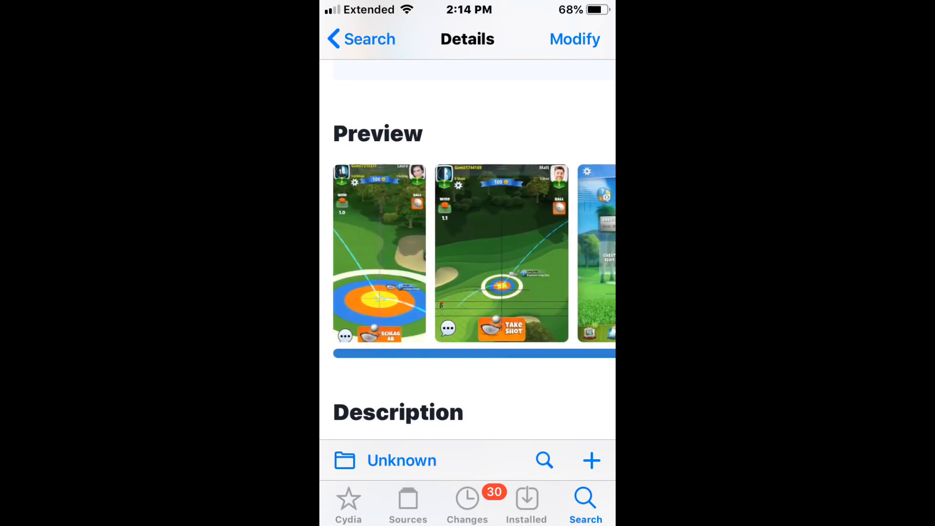
scroll(up, 3)
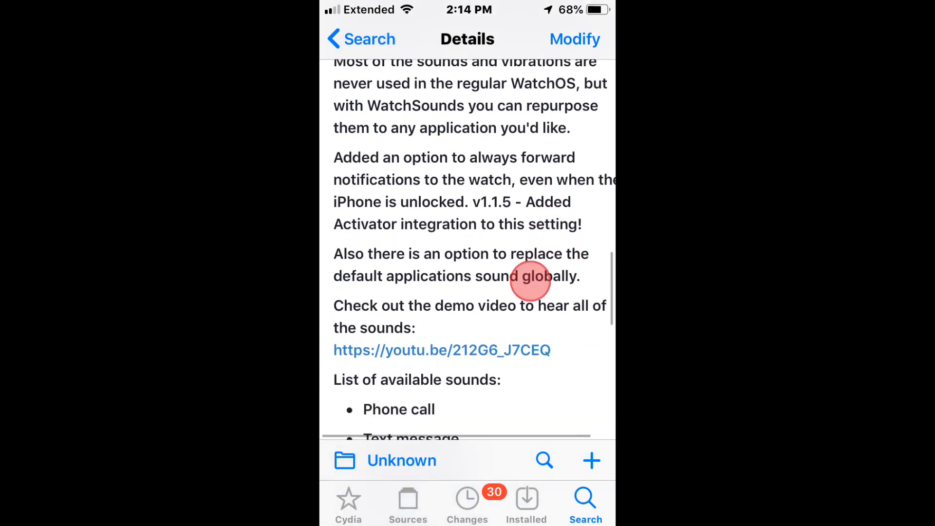
scroll(down, 3)
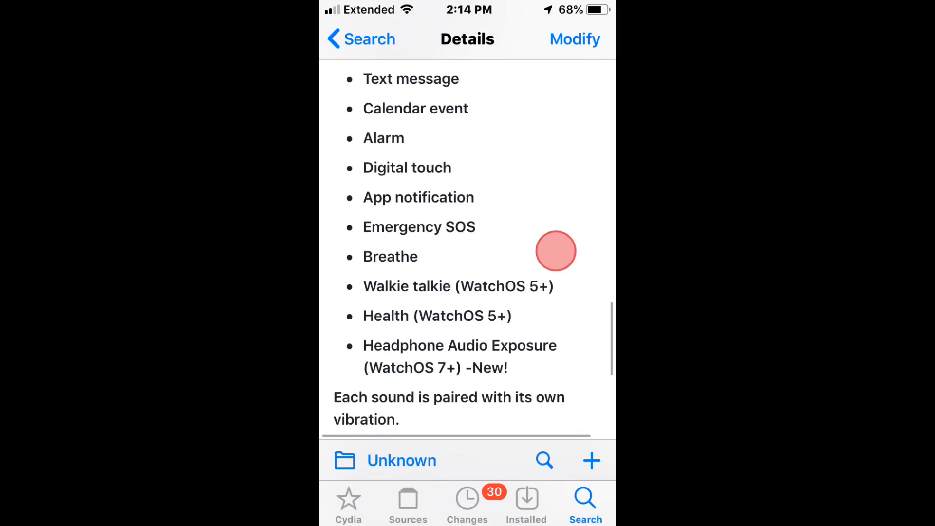
scroll(down, 3)
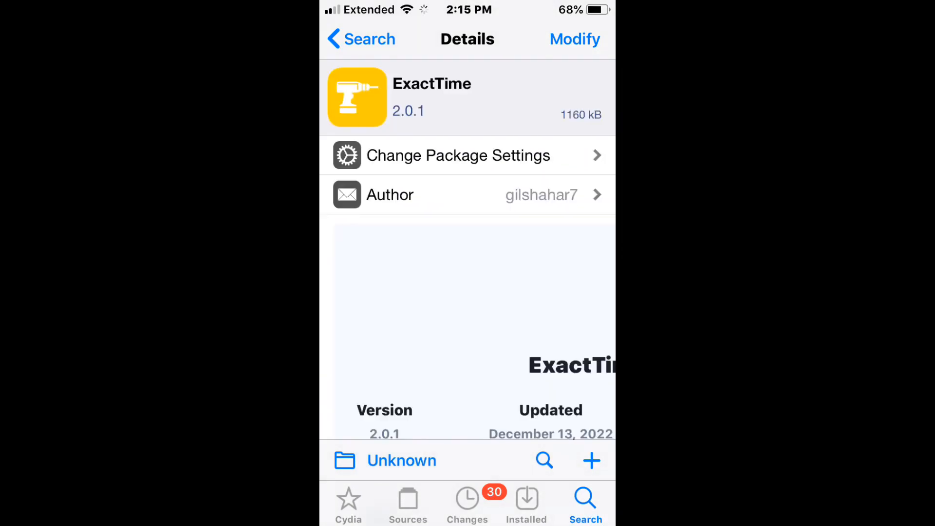
scroll(down, 3)
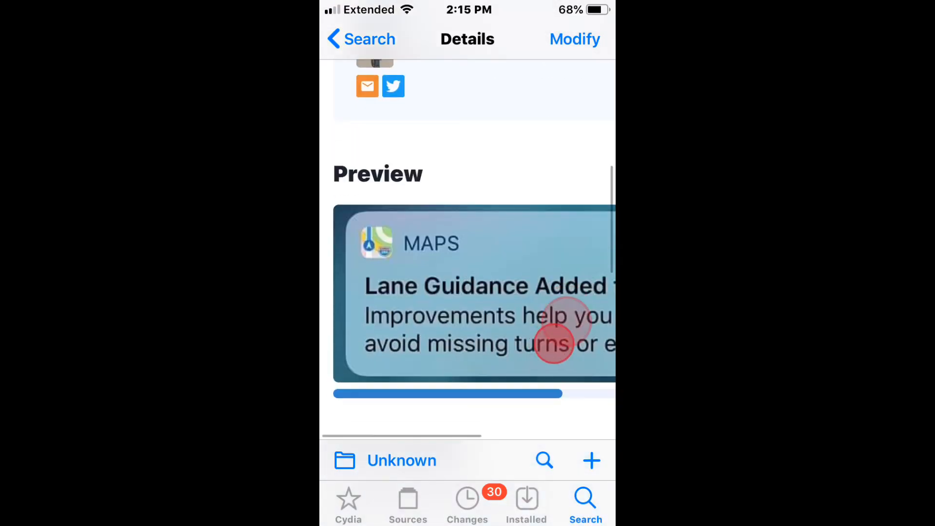
scroll(down, 3)
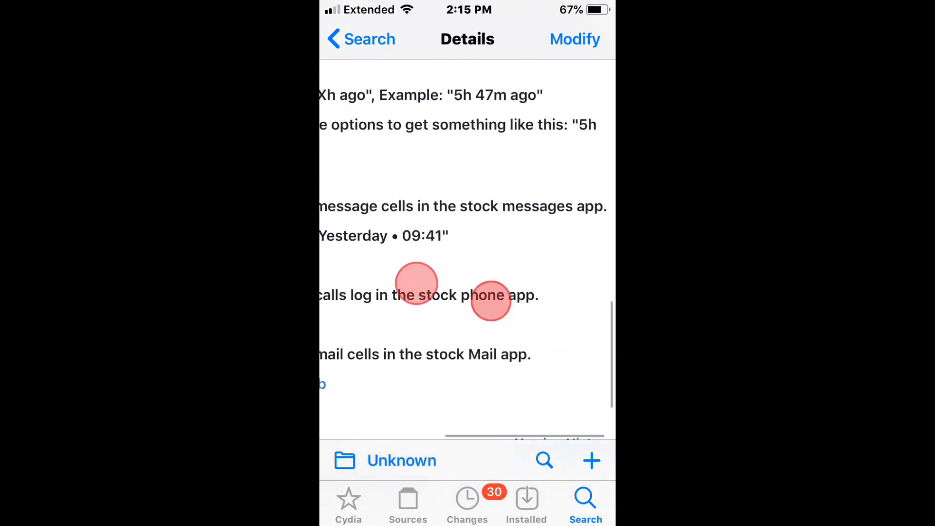
scroll(down, 3)
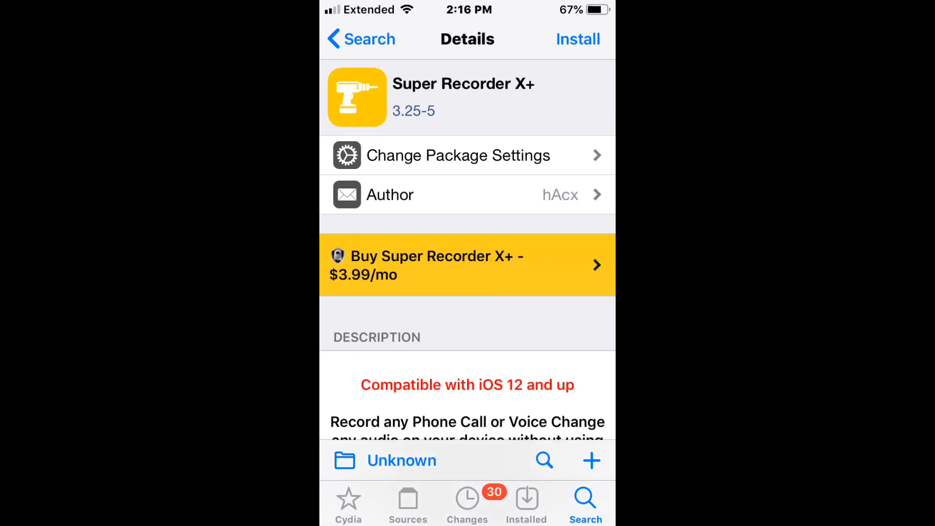
scroll(down, 3)
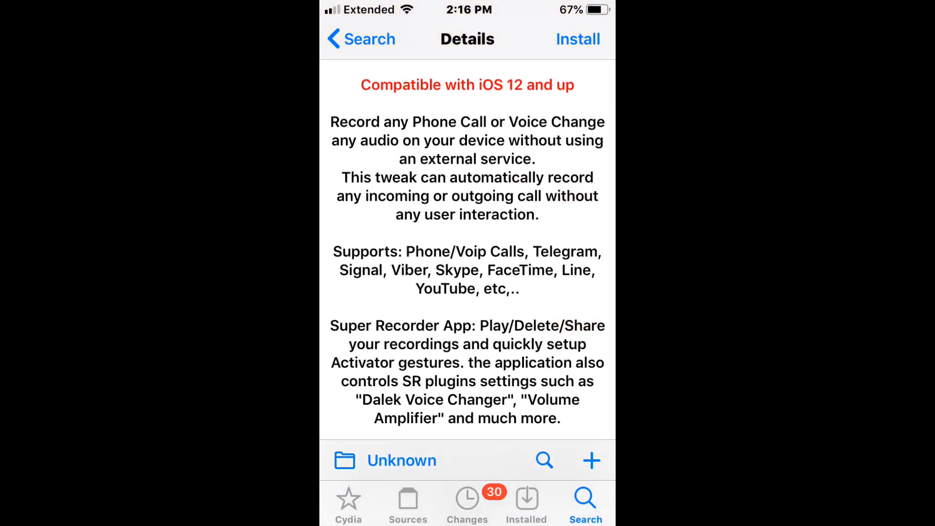
scroll(down, 3)
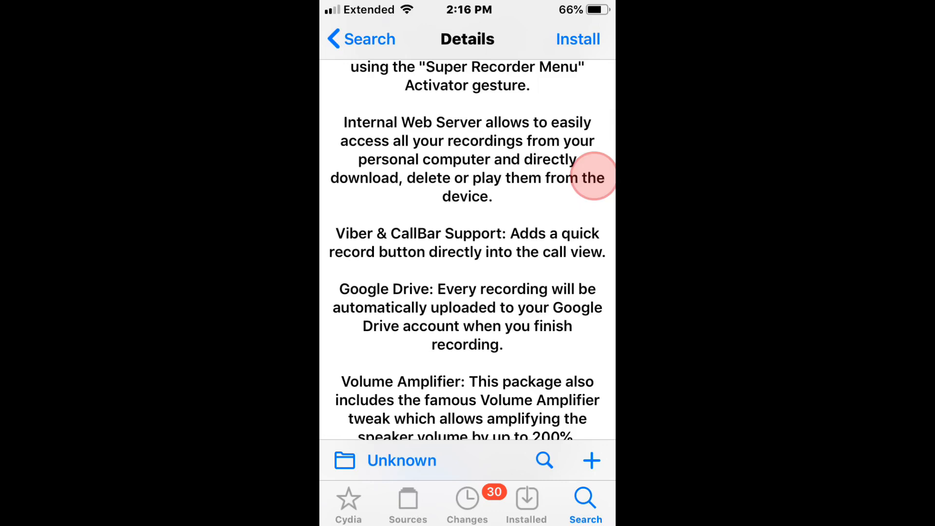
scroll(down, 3)
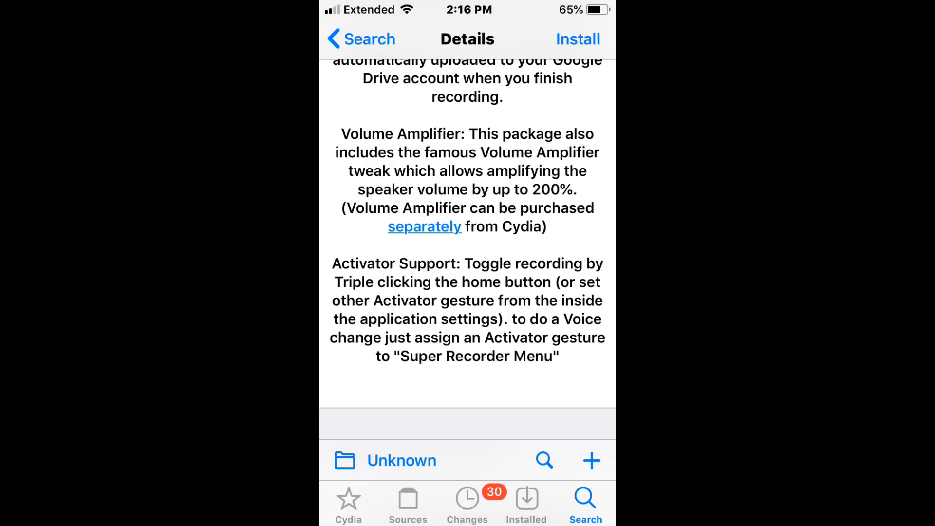
scroll(down, 3)
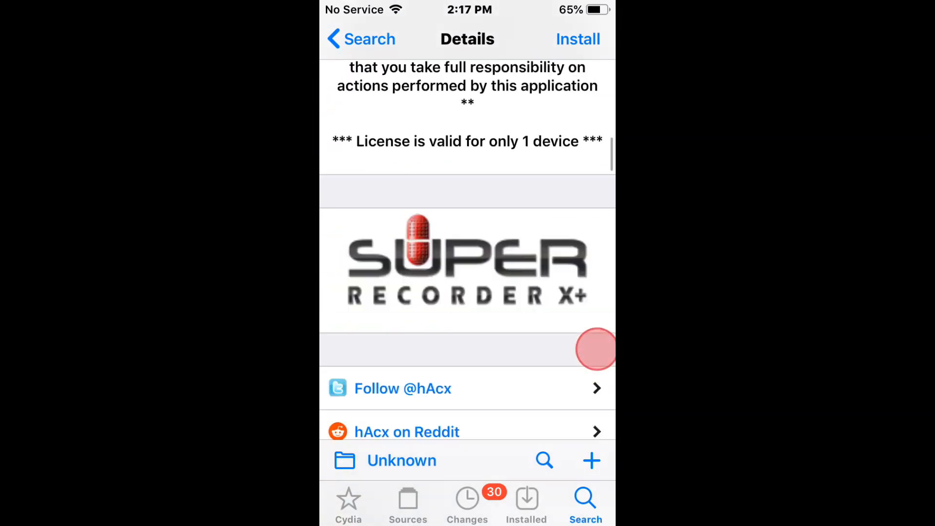
scroll(down, 3)
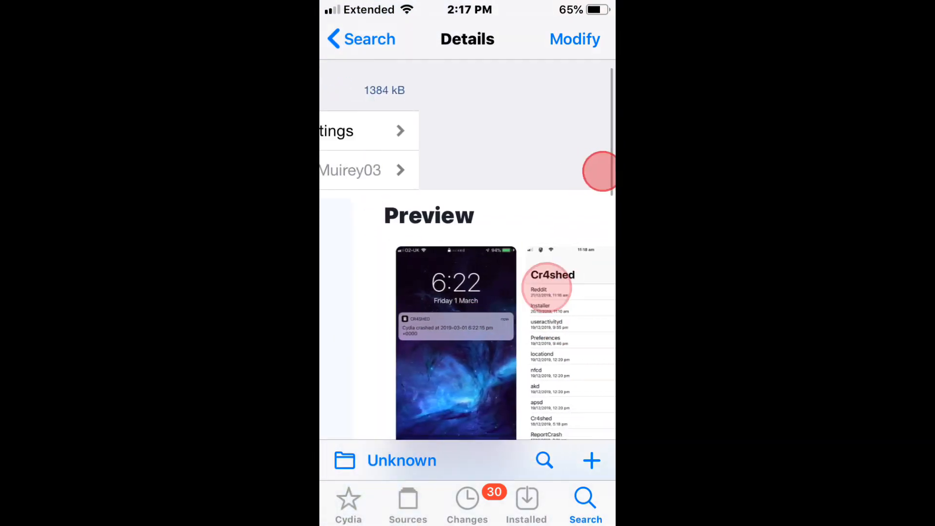
scroll(down, 3)
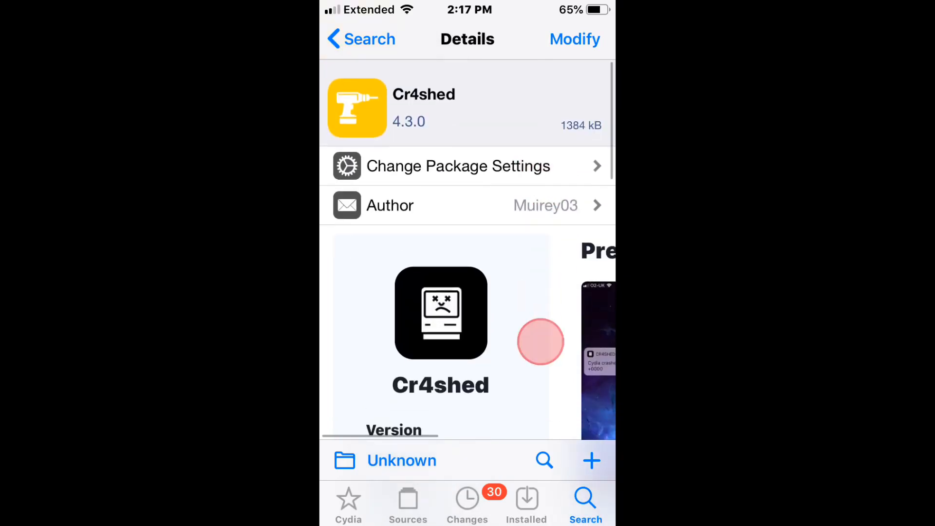
scroll(down, 3)
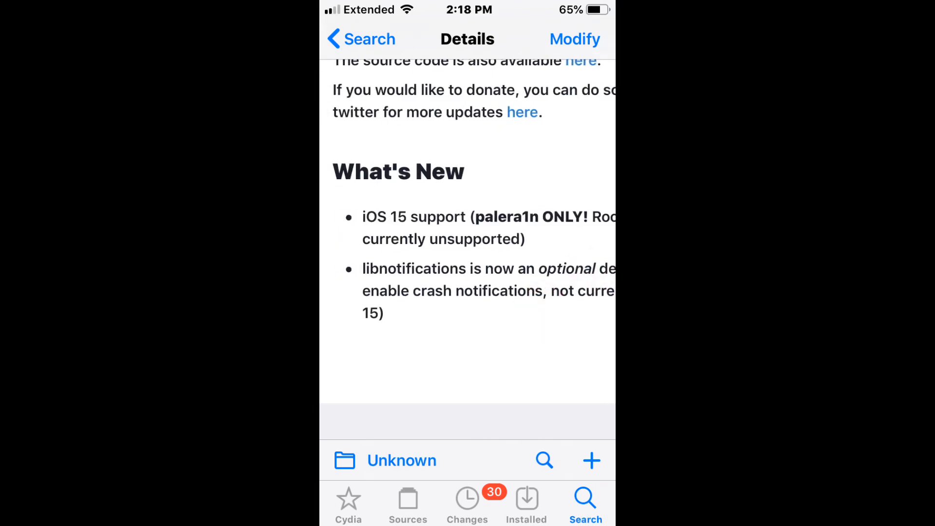
scroll(up, 3)
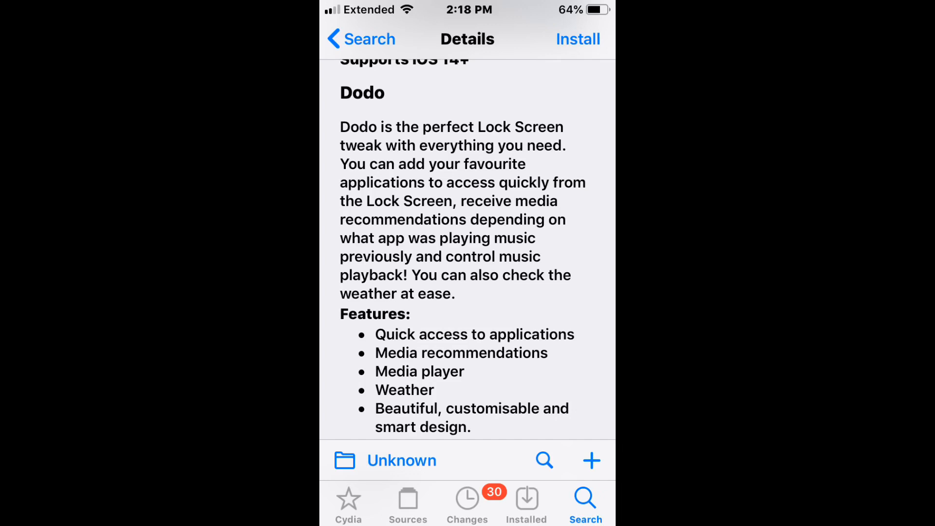
scroll(down, 3)
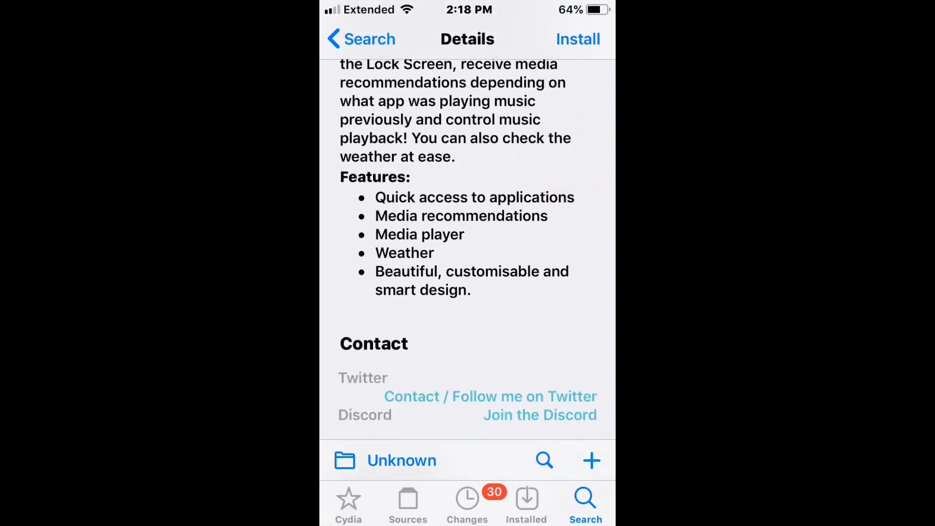